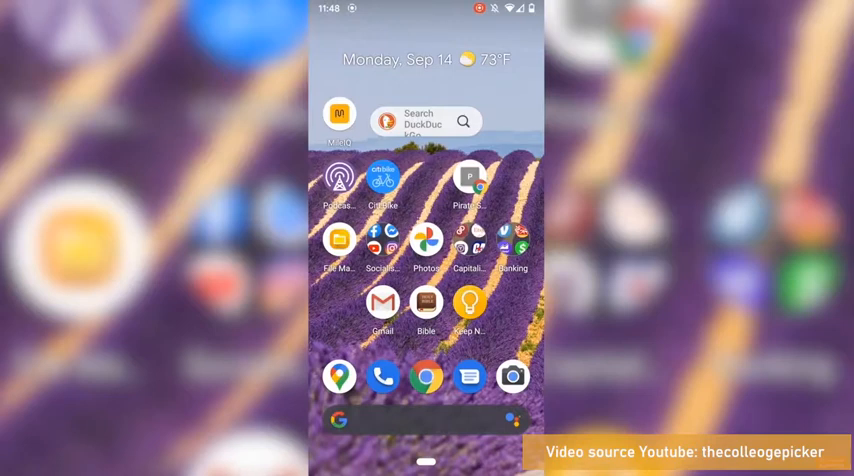
Launch Chrome, load ebay.com and scroll the eBay home page.
click(425, 377)
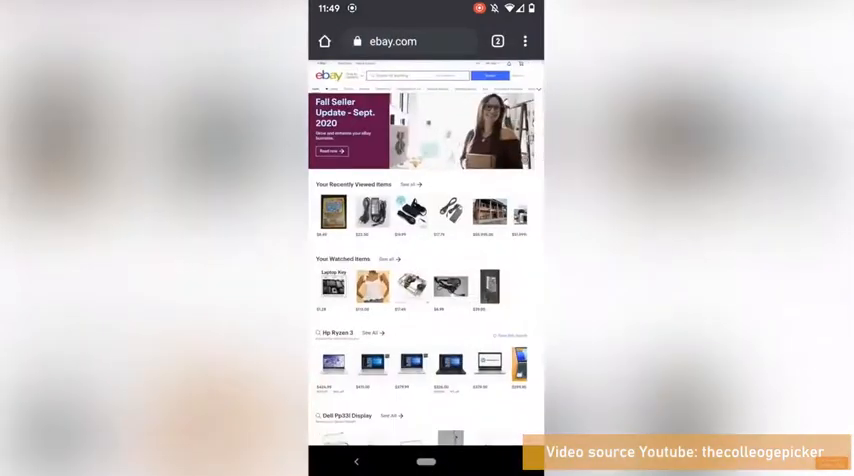
scroll(down, 3)
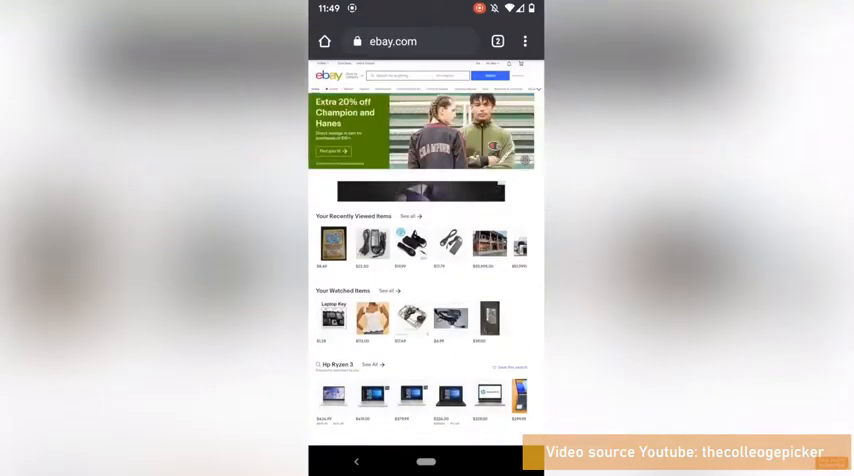
click(524, 41)
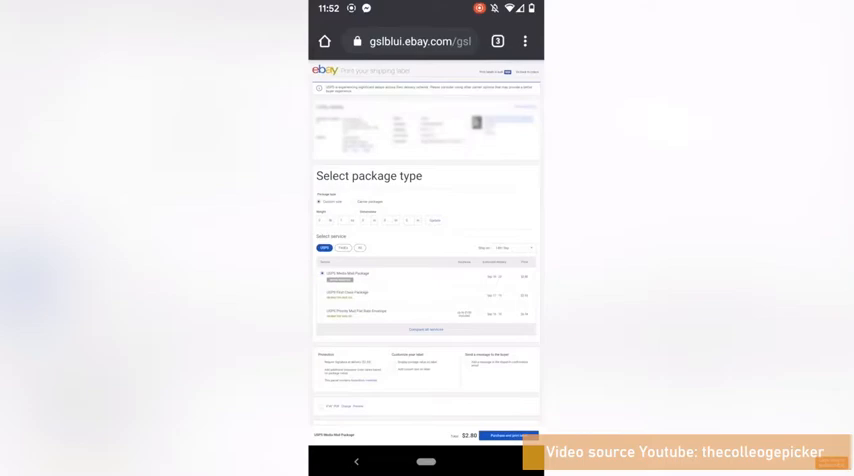
Scroll the Print your shipping label page down to the 4"x6" PDF format section.
scroll(down, 3)
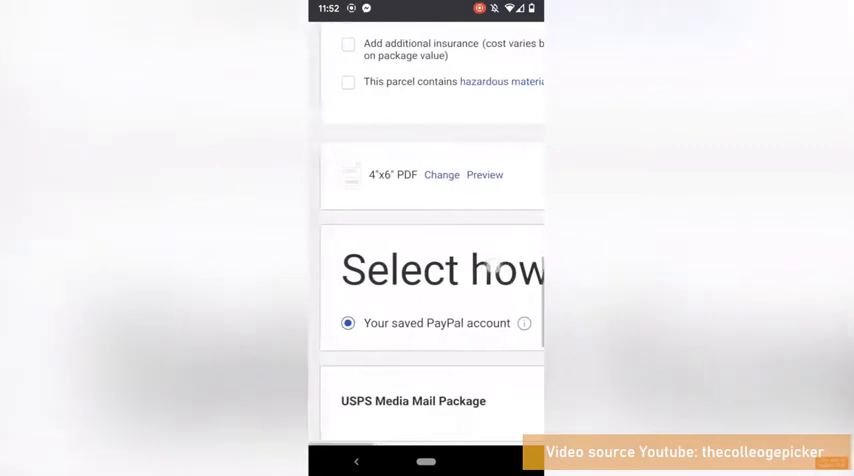
scroll(down, 3)
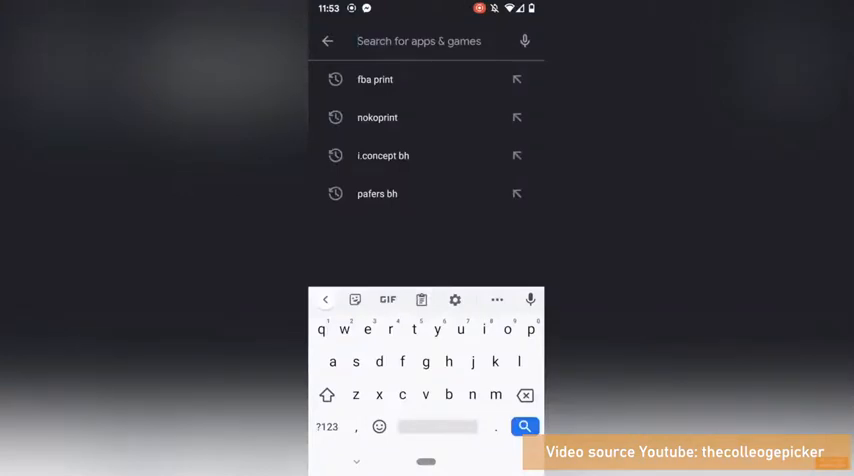
Pick the 'fba print' search entry and install the FBA Print app.
click(375, 79)
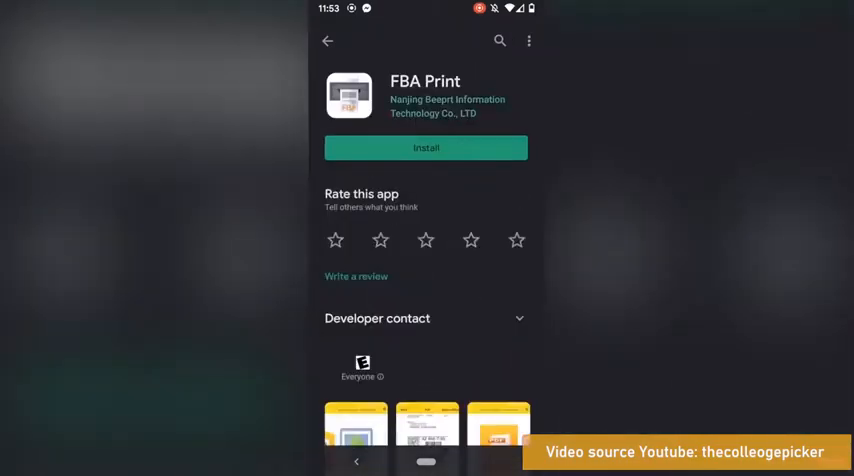
click(425, 147)
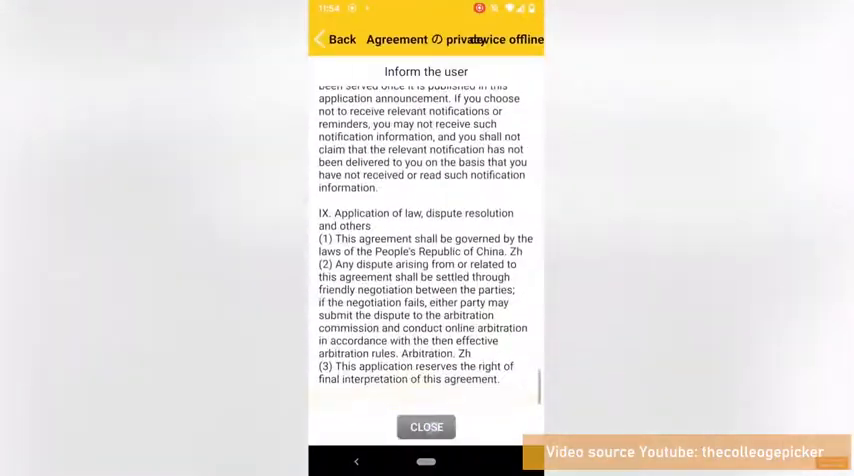
Close the Agreement and privacy dialog.
click(425, 426)
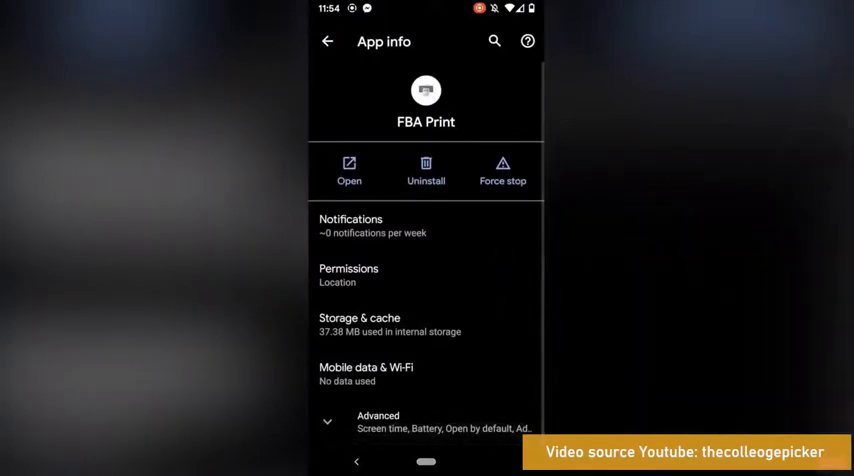
Set FBA Print's Files and media permission to Allow management of all files, then return.
click(348, 274)
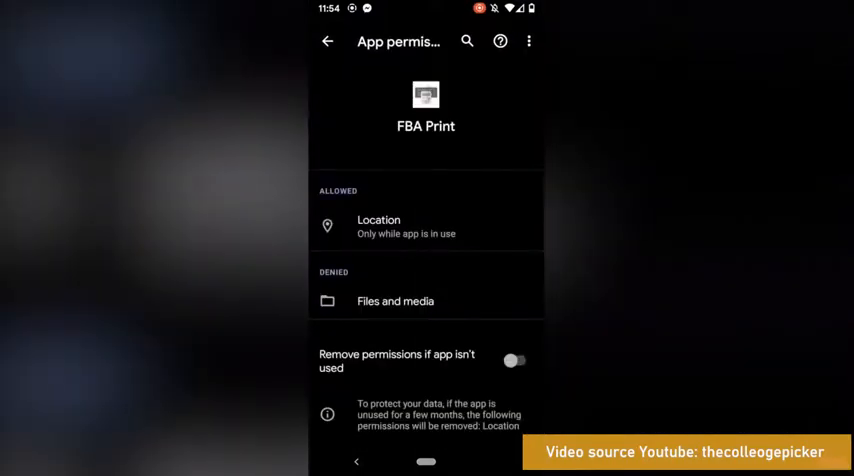
click(395, 301)
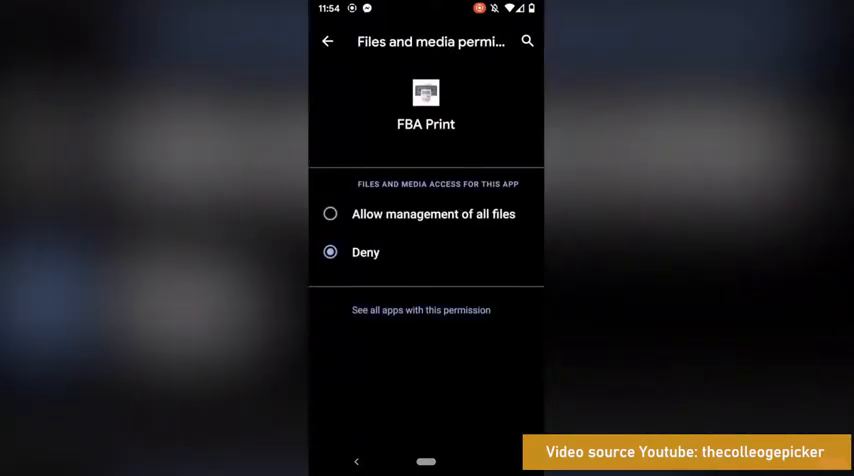
click(330, 213)
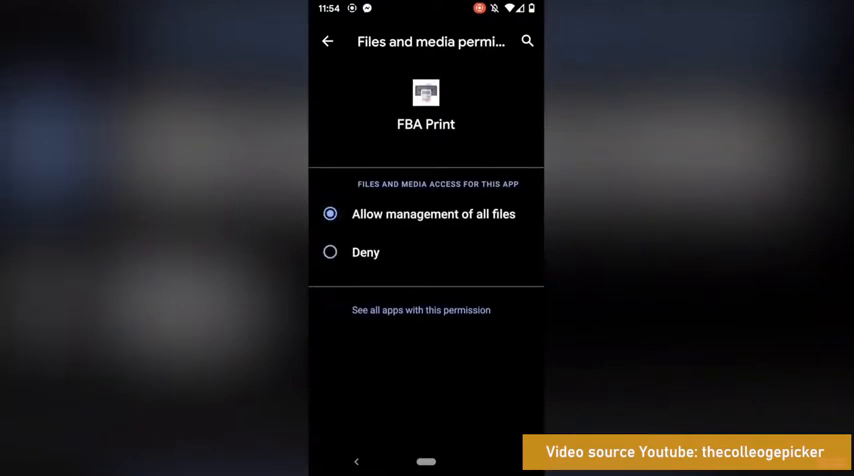
click(328, 41)
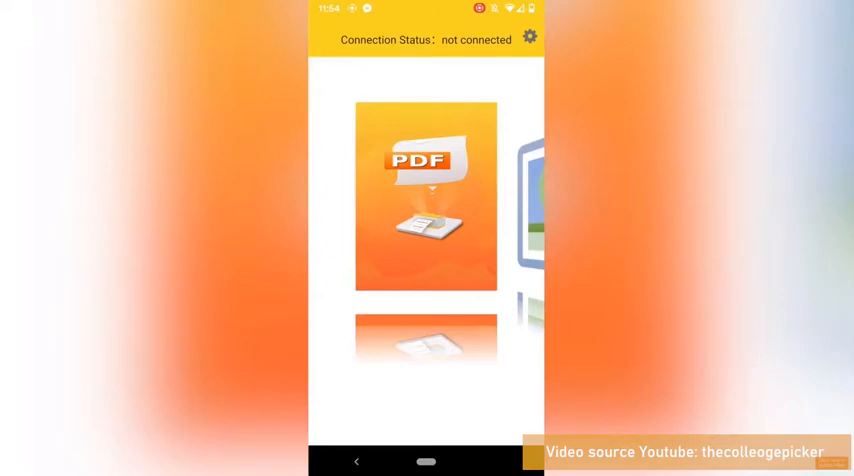
Connect FBA Print to the BY-426BT_8223 Bluetooth label printer.
click(530, 36)
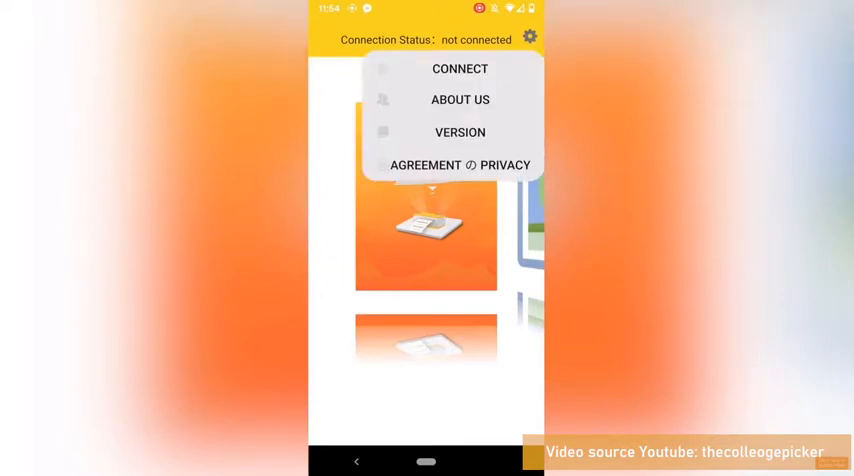
click(459, 68)
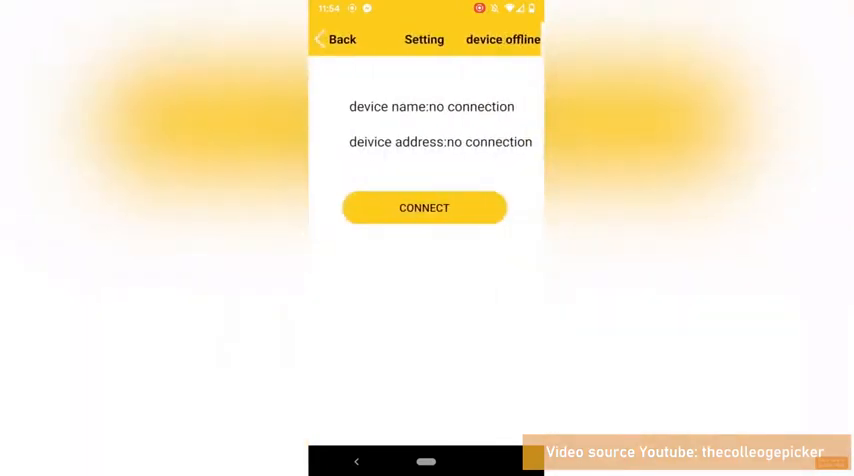
click(424, 207)
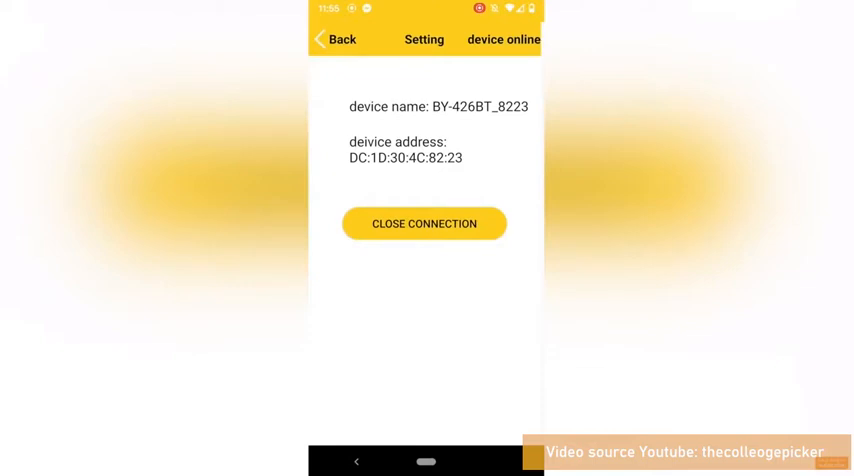
scroll(down, 3)
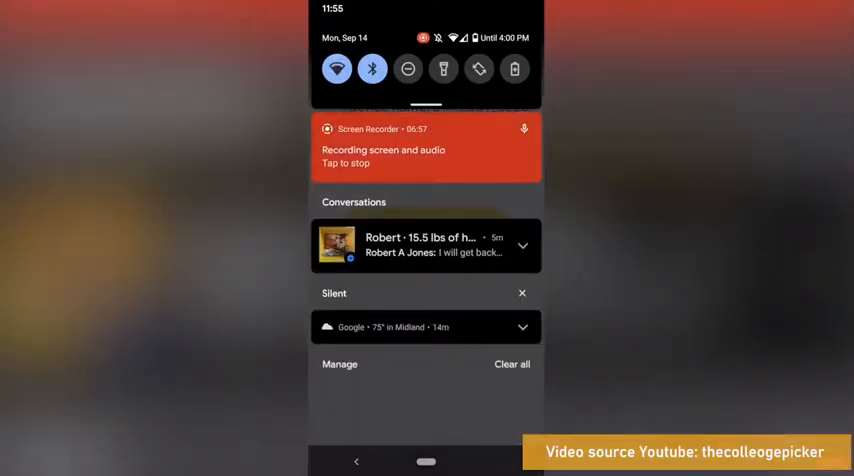
Toggle the Bluetooth Quick Settings tile off and back on.
click(371, 68)
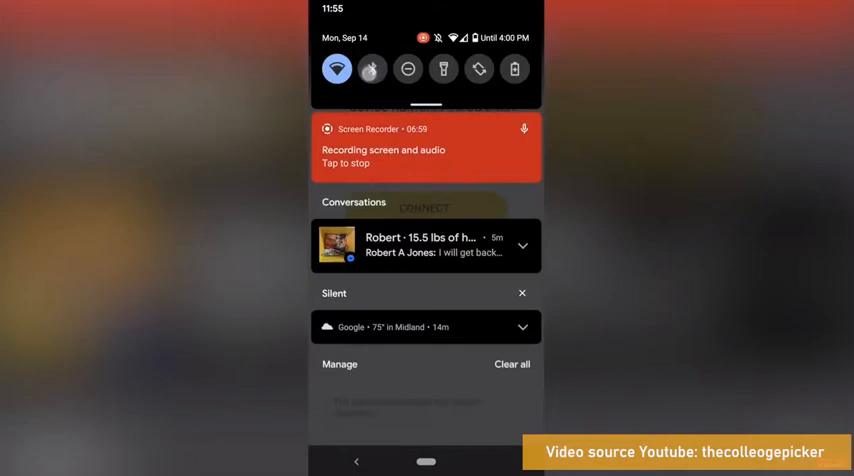
click(372, 68)
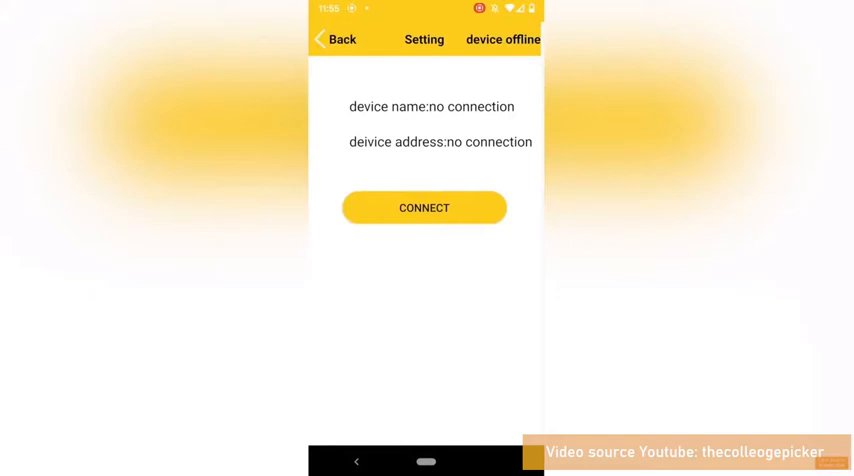
Reconnect to the previously used printer with CONNECT TO LAST TIME.
click(423, 207)
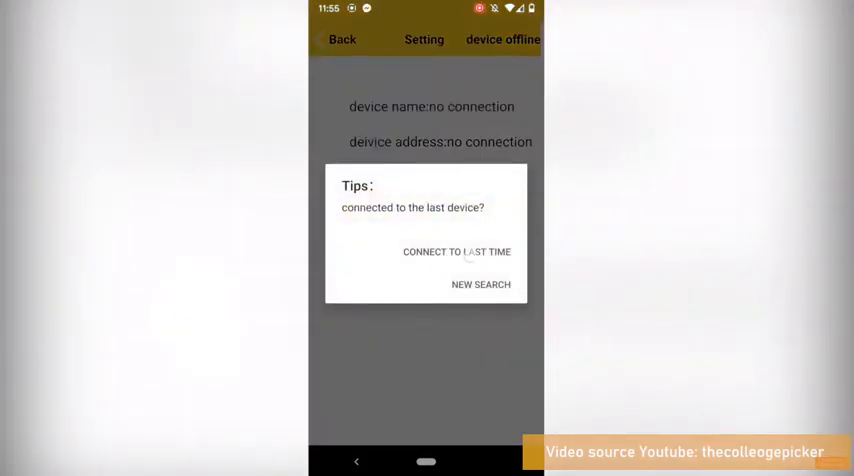
click(457, 251)
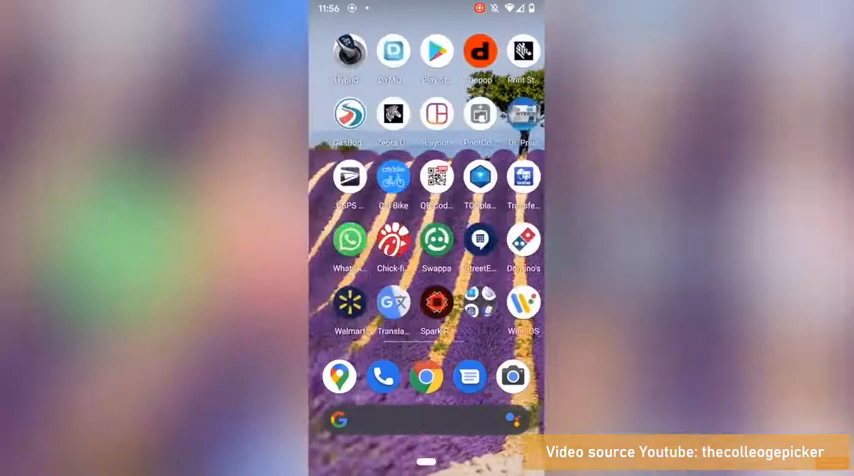
Create a shipping label for the sold item with a 7 oz, 6×6×1 in package.
scroll(left, 3)
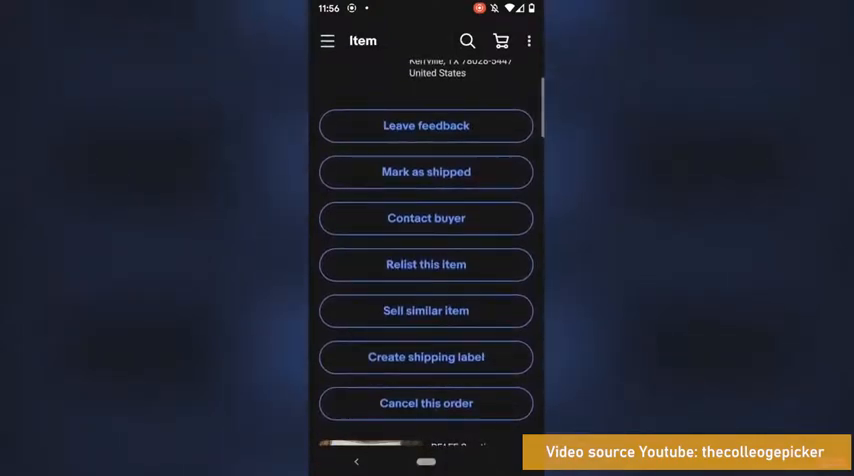
click(425, 357)
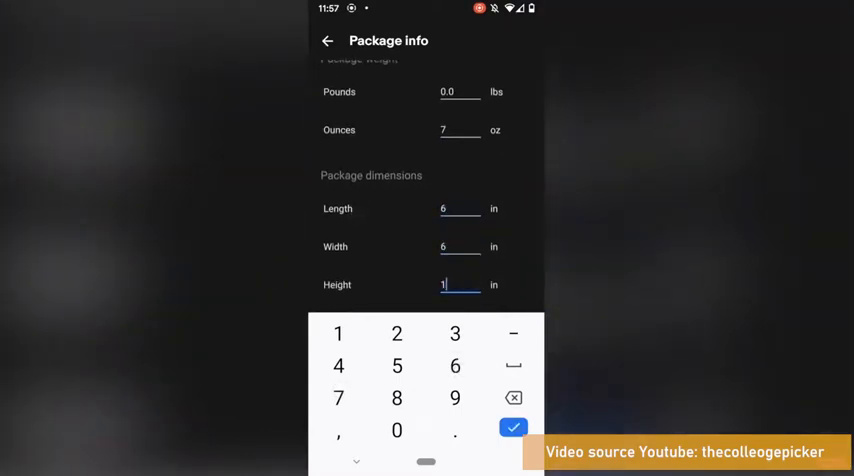
click(513, 427)
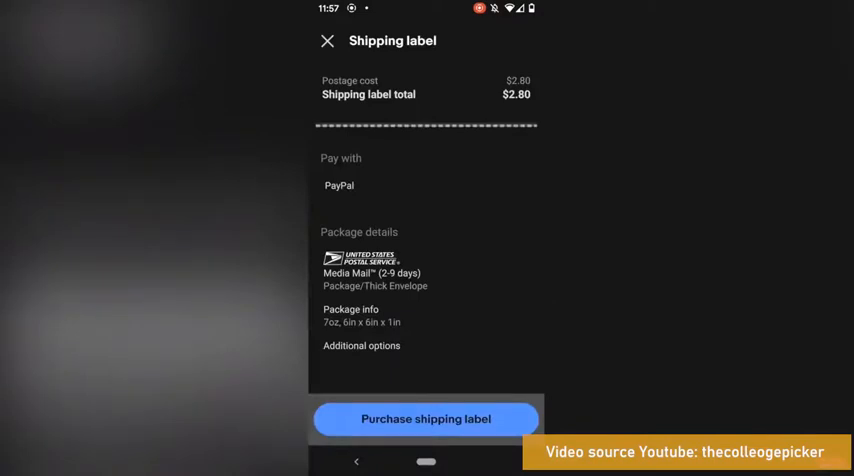
Review additional options, purchase the $2.80 Media Mail label, and open its print preview.
scroll(down, 3)
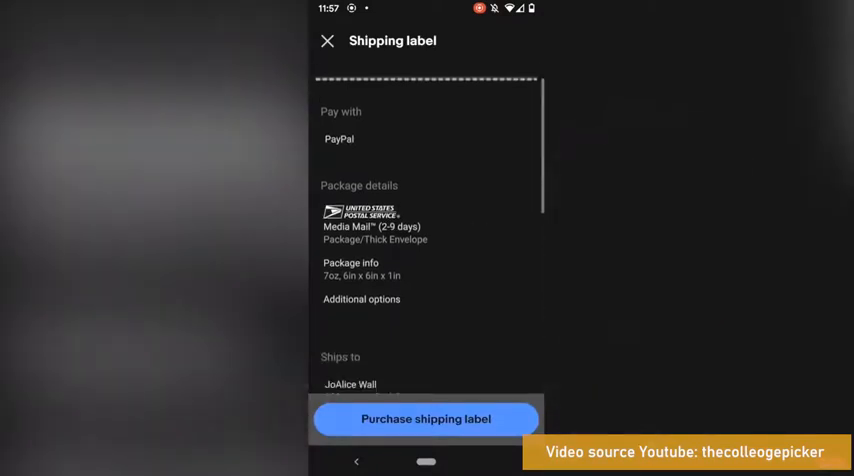
click(362, 299)
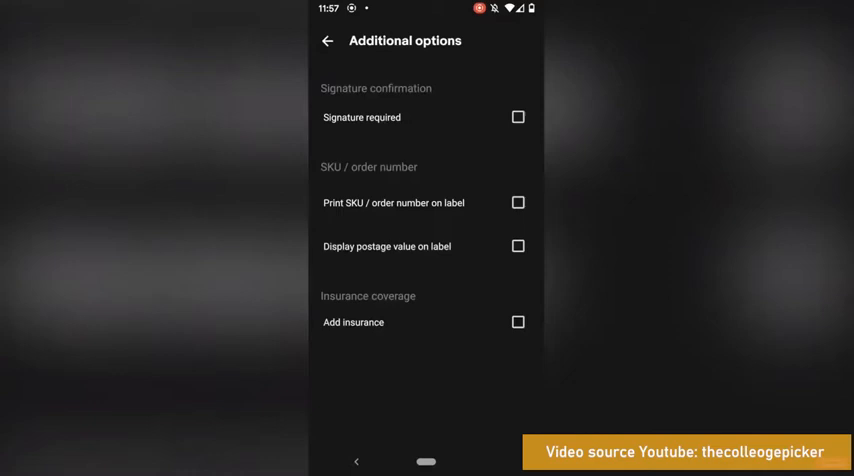
click(327, 41)
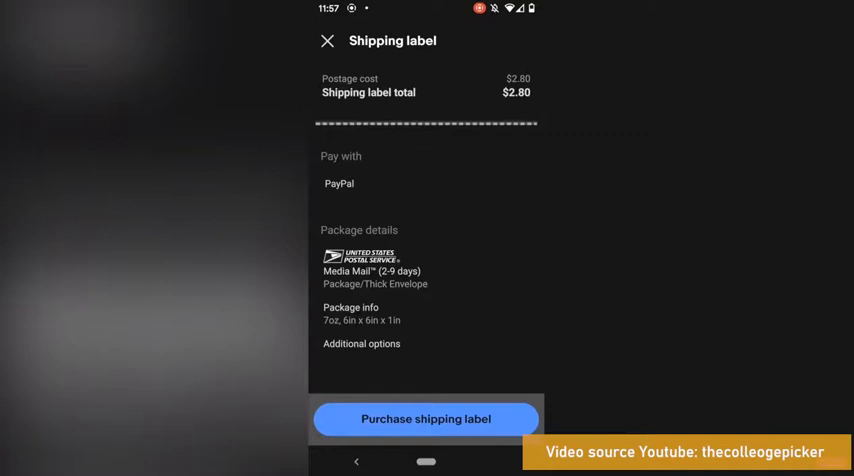
click(425, 418)
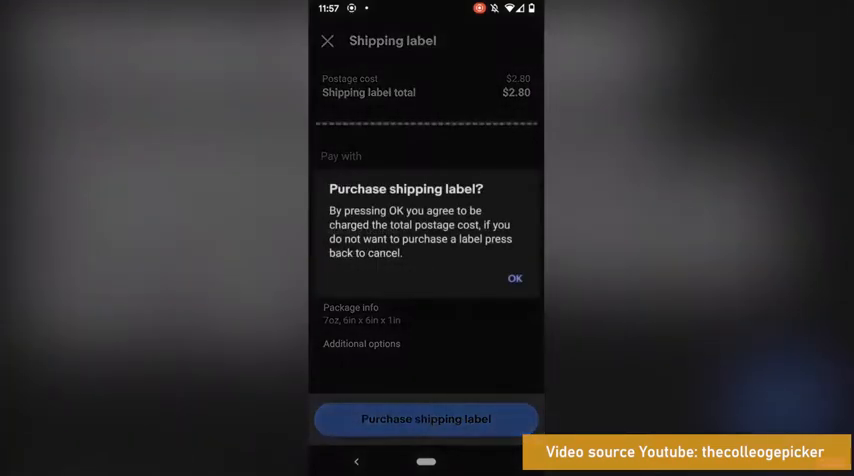
click(514, 278)
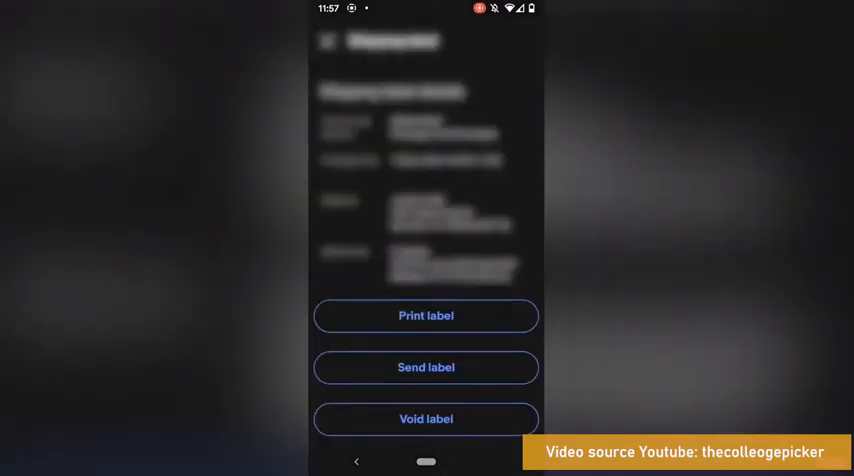
click(425, 315)
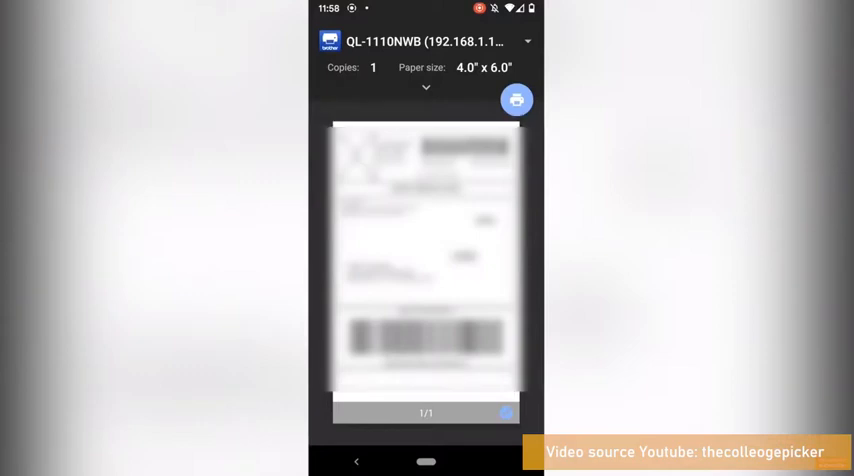
Save the shipping label as a PDF with Index Card paper size.
click(517, 100)
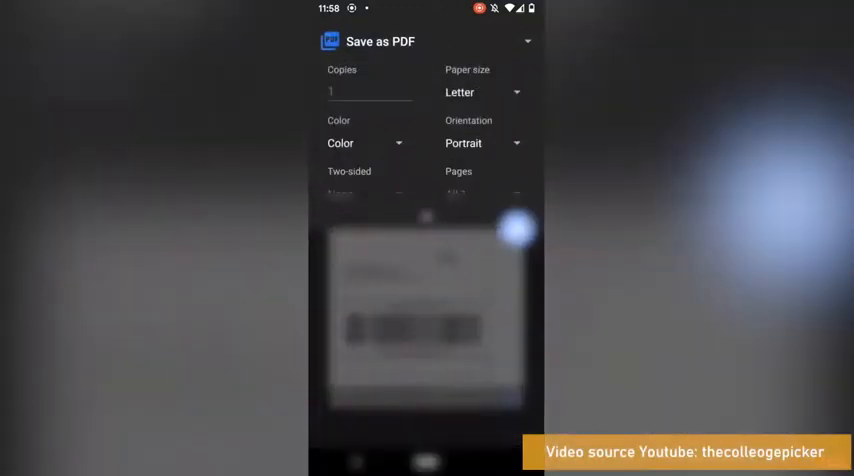
click(480, 92)
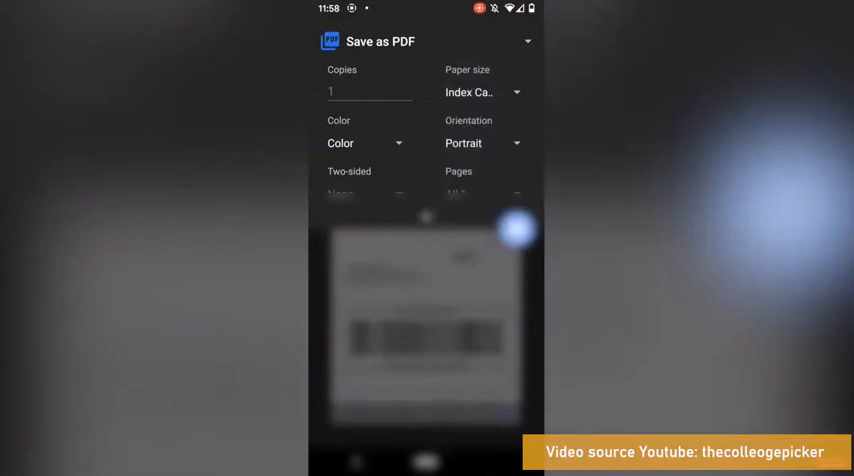
click(483, 92)
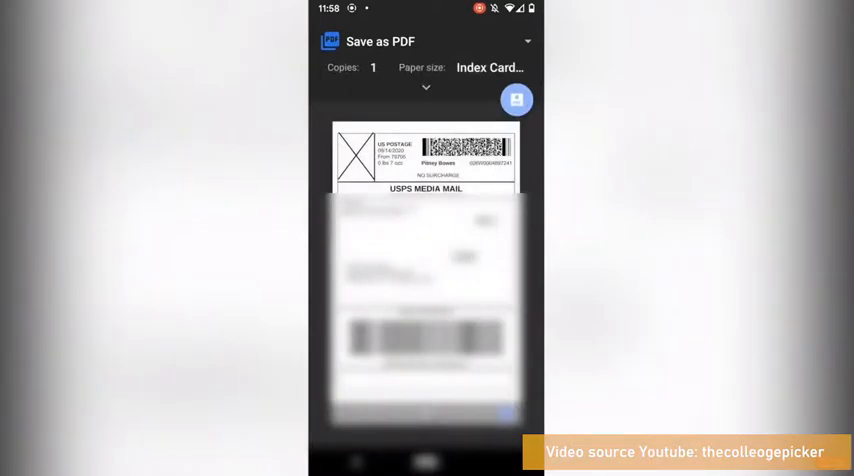
click(517, 99)
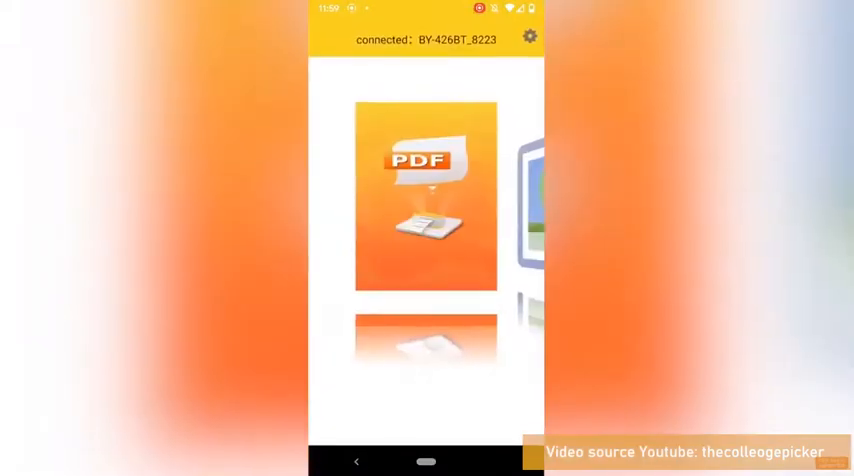
Open FBA Print's PDF section and confirm the BY-426BT printer connection in Settings.
click(426, 195)
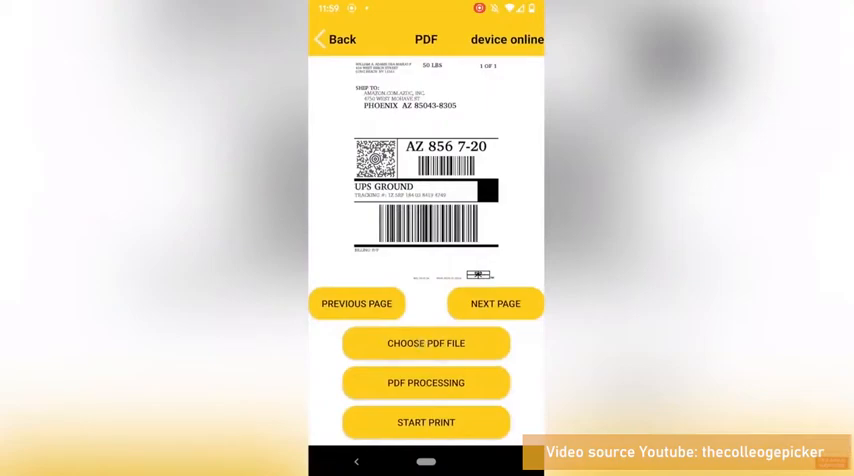
click(426, 342)
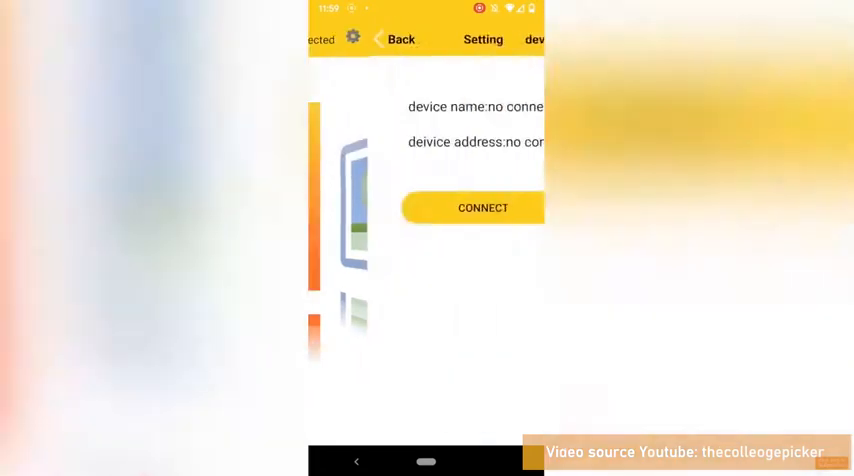
click(483, 207)
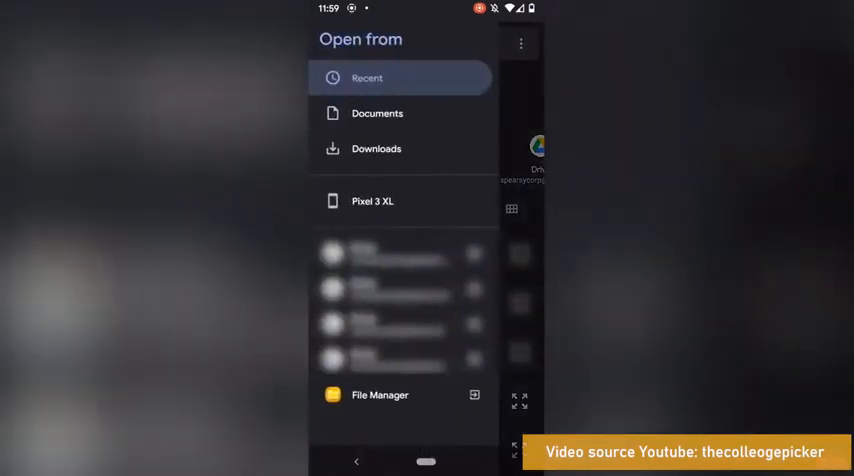
Load the newest eBayShipping PDF from sdcard > Download via File Manager.
click(380, 394)
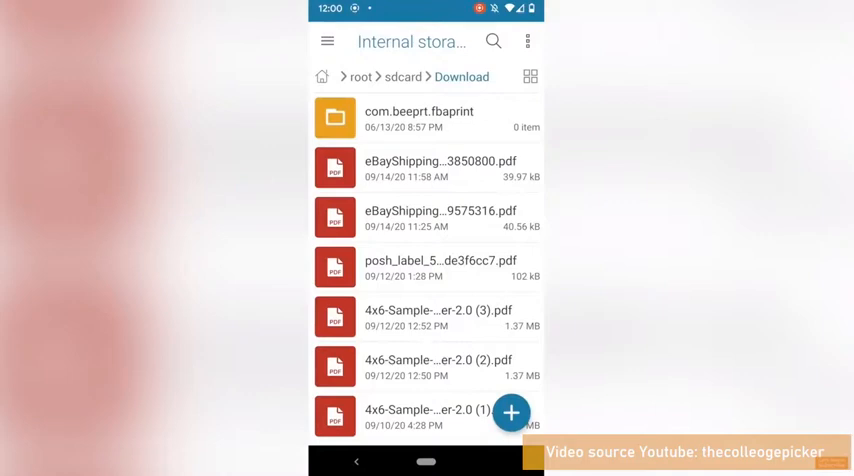
click(439, 167)
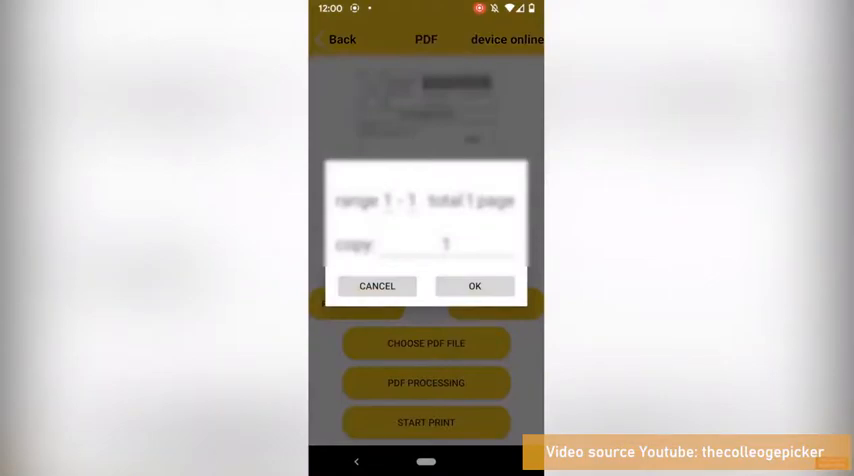
Confirm printing page range 1–1 with one copy of the label.
click(474, 285)
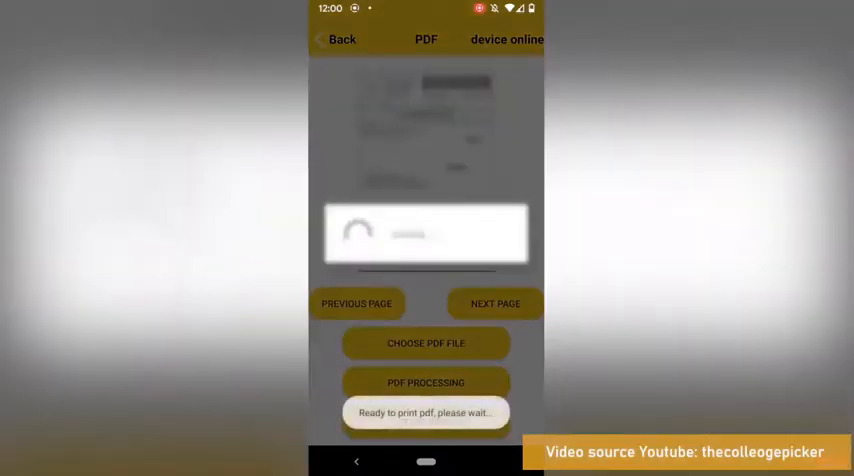